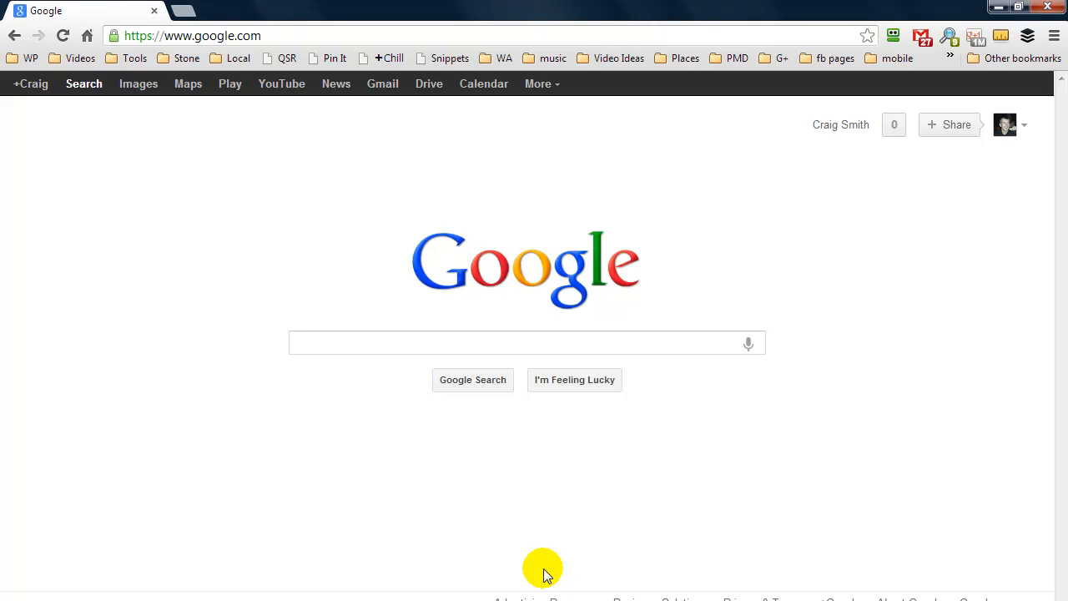
{"action": "mouse_move", "coordinate": [991, 157]}
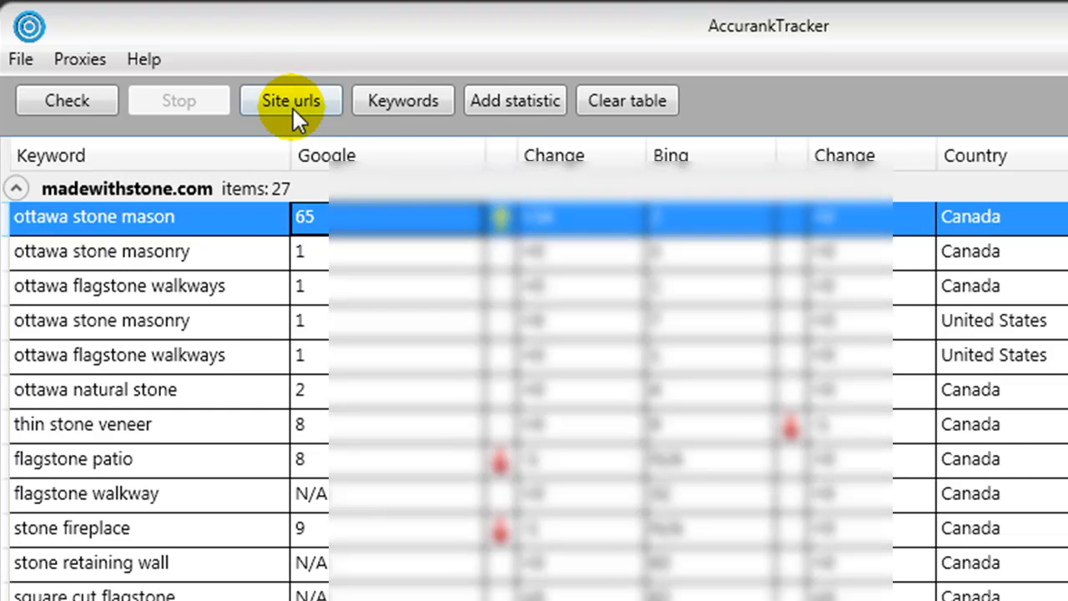
Open the tracked site URL list, then dismiss the Add new statistic form without saving
{"action": "left_click", "coordinate": [515, 100]}
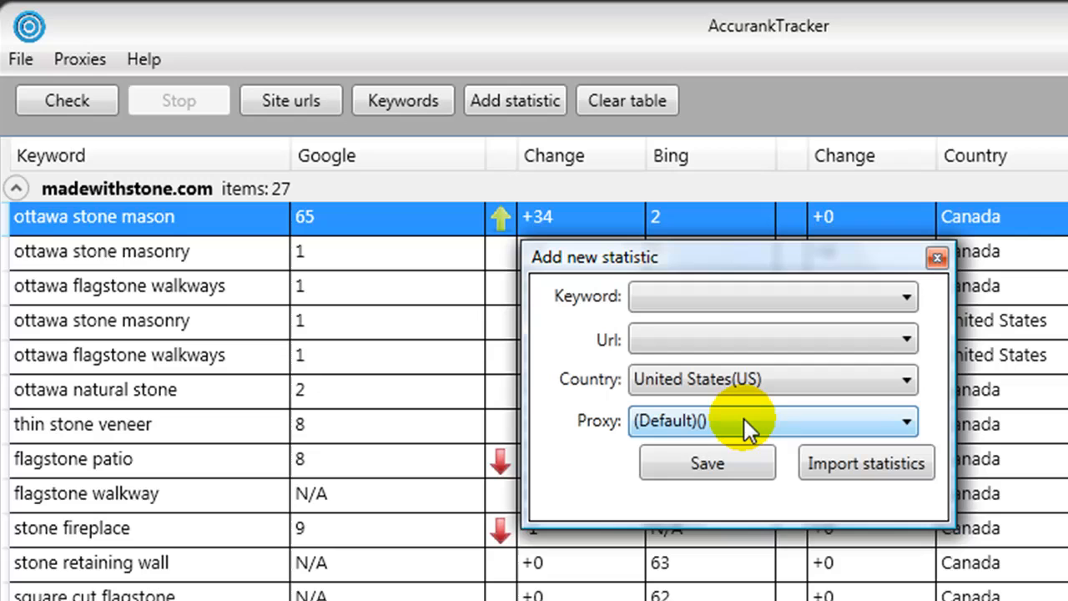
{"action": "mouse_move", "coordinate": [734, 429]}
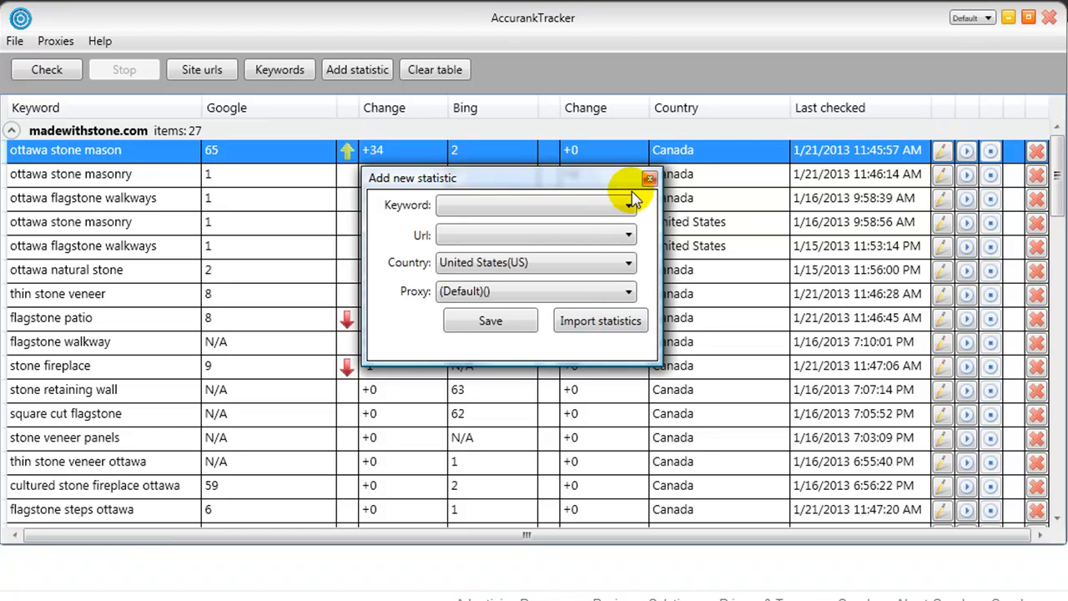
{"action": "left_click", "coordinate": [650, 179]}
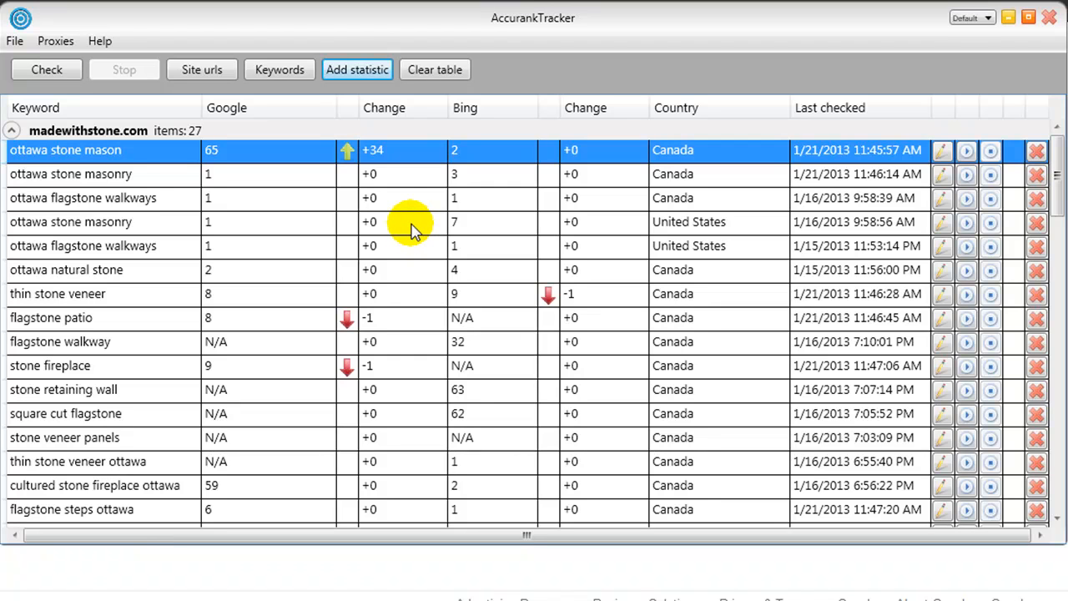